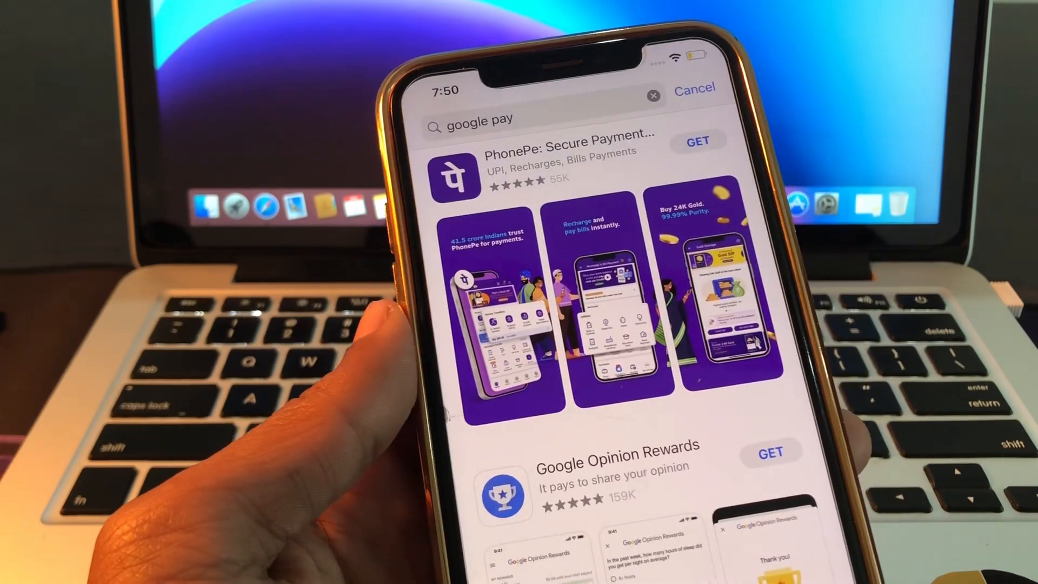
scroll(down, 3)
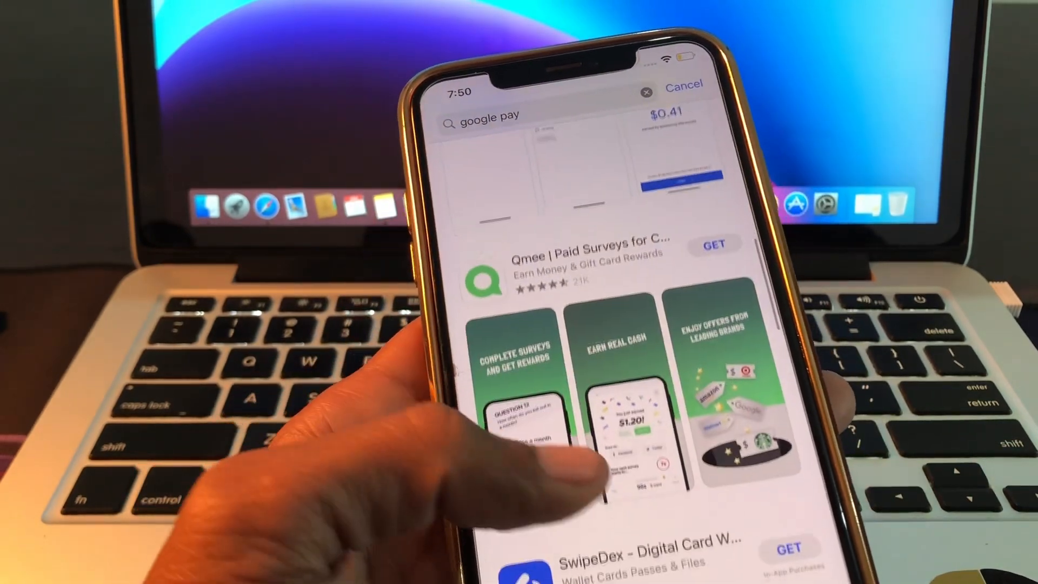
scroll(down, 3)
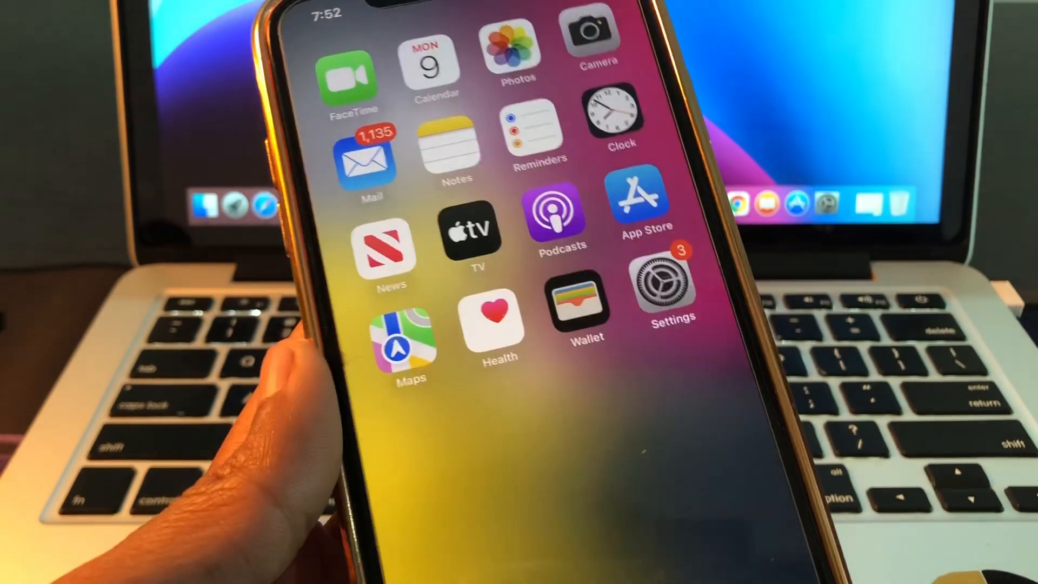
scroll(left, 3)
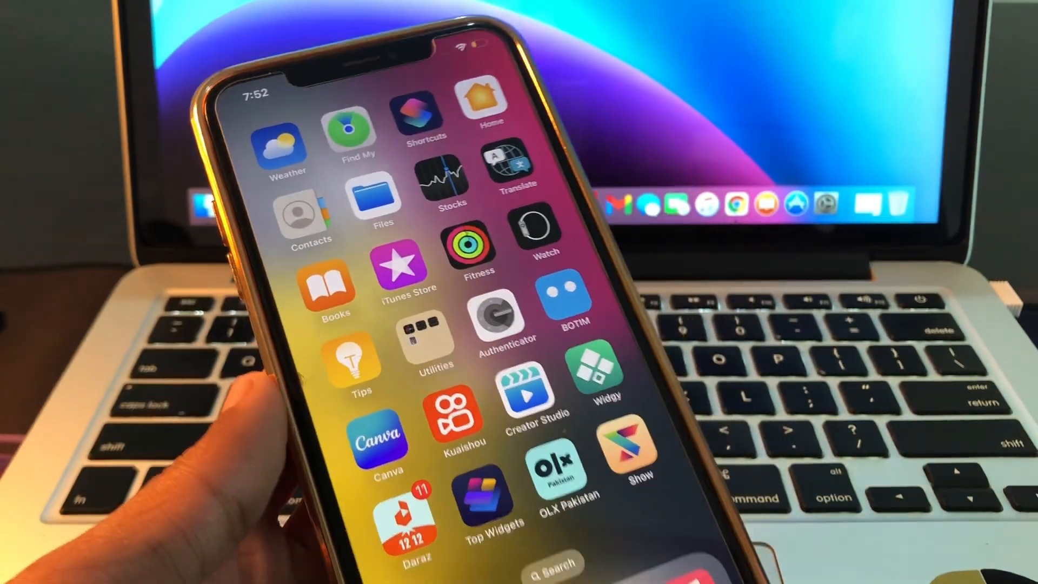